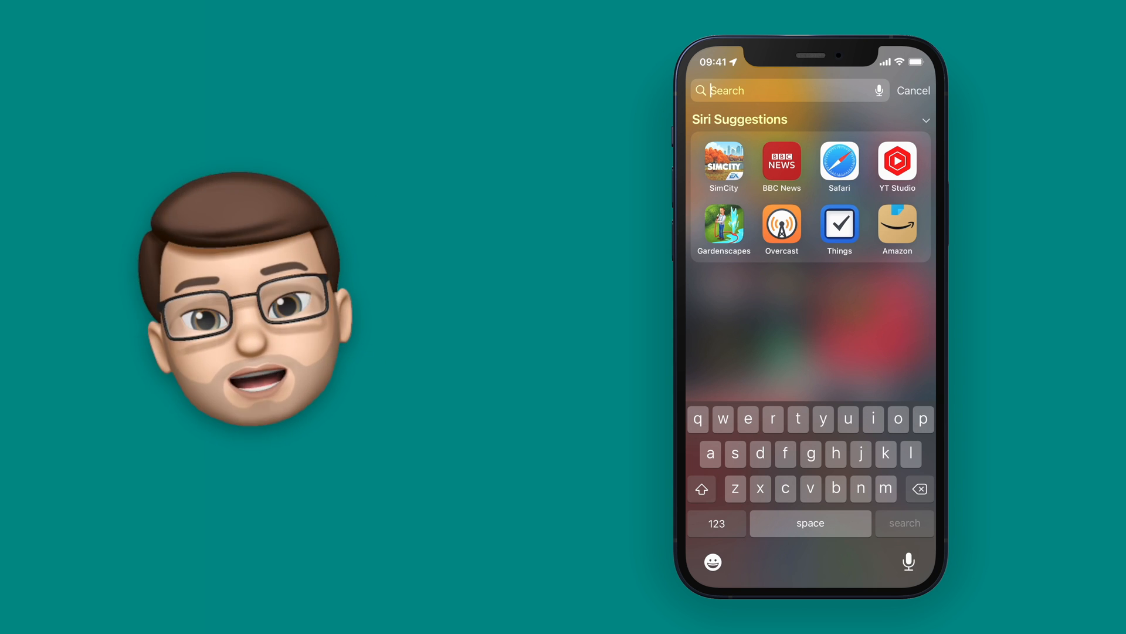
# Type 'chocolate' into the Spotlight search field.
pyautogui.write('chocolate')
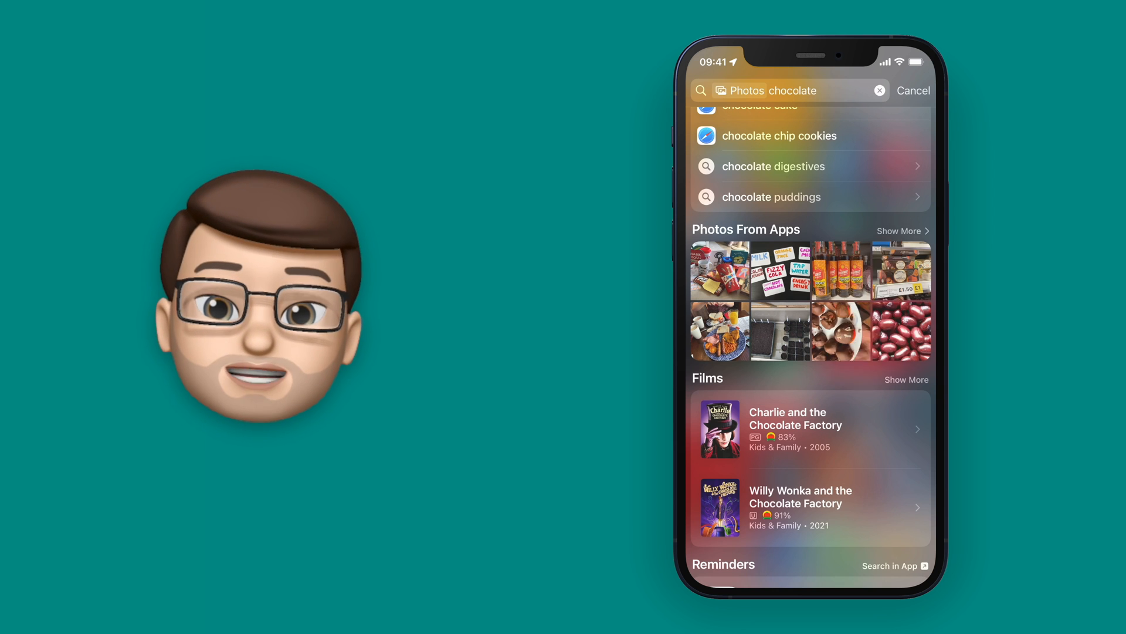
# Scroll down the chocolate results to the Text Found in Photos section.
pyautogui.scroll(-3)
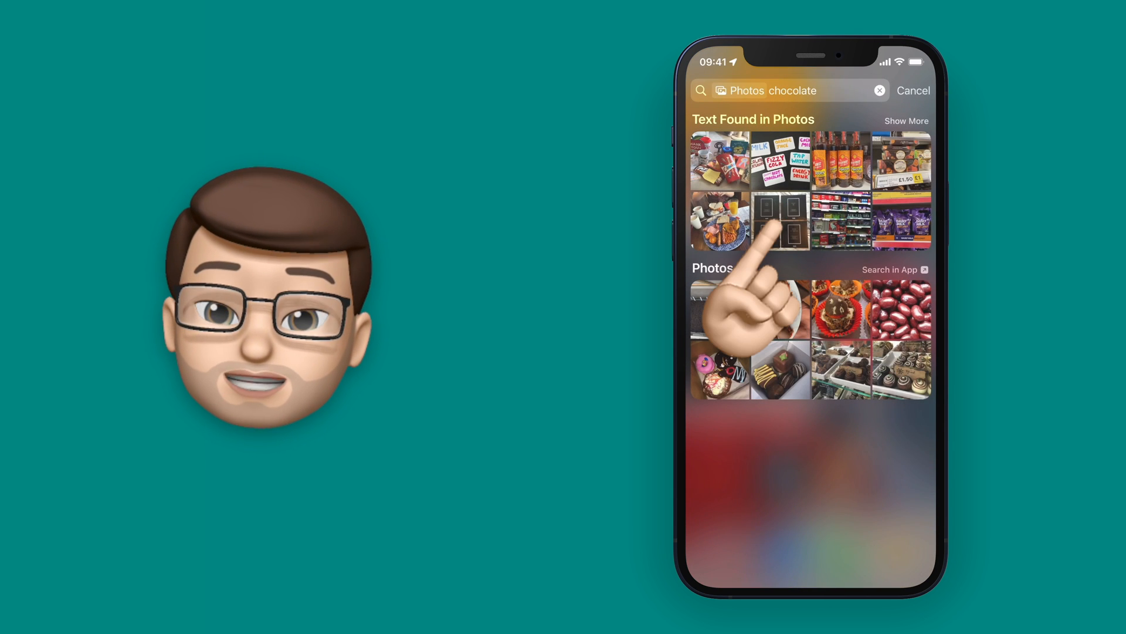
# Open a chocolate photo, expand Show More, then open the drinks table photo.
pyautogui.click(776, 223)
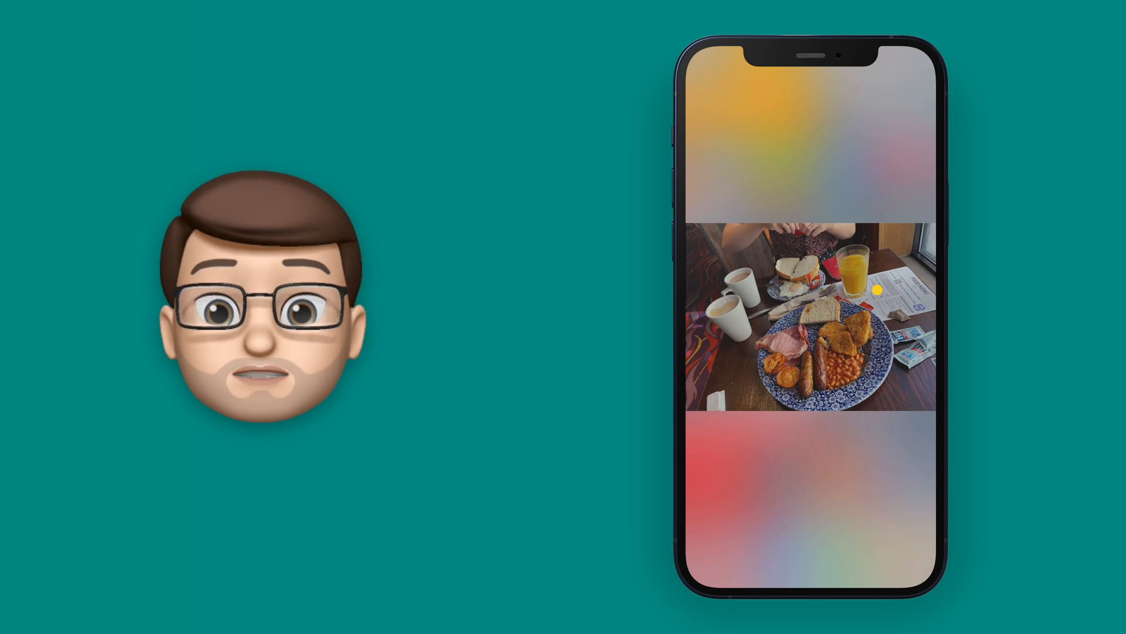
pyautogui.write('chocolate')
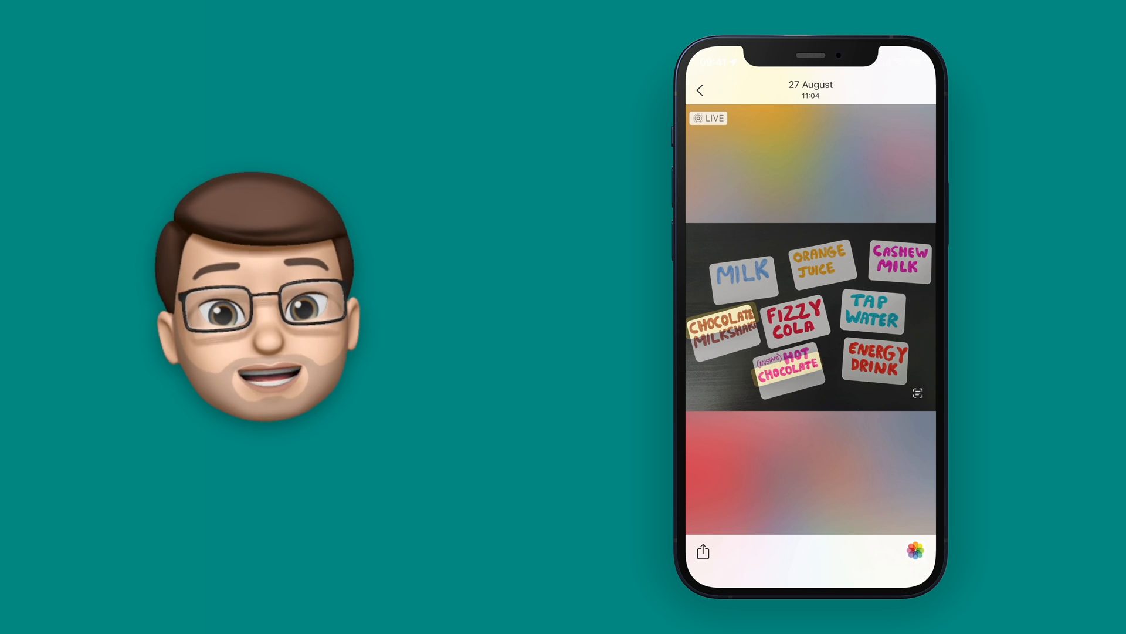
pyautogui.write('chocolate')
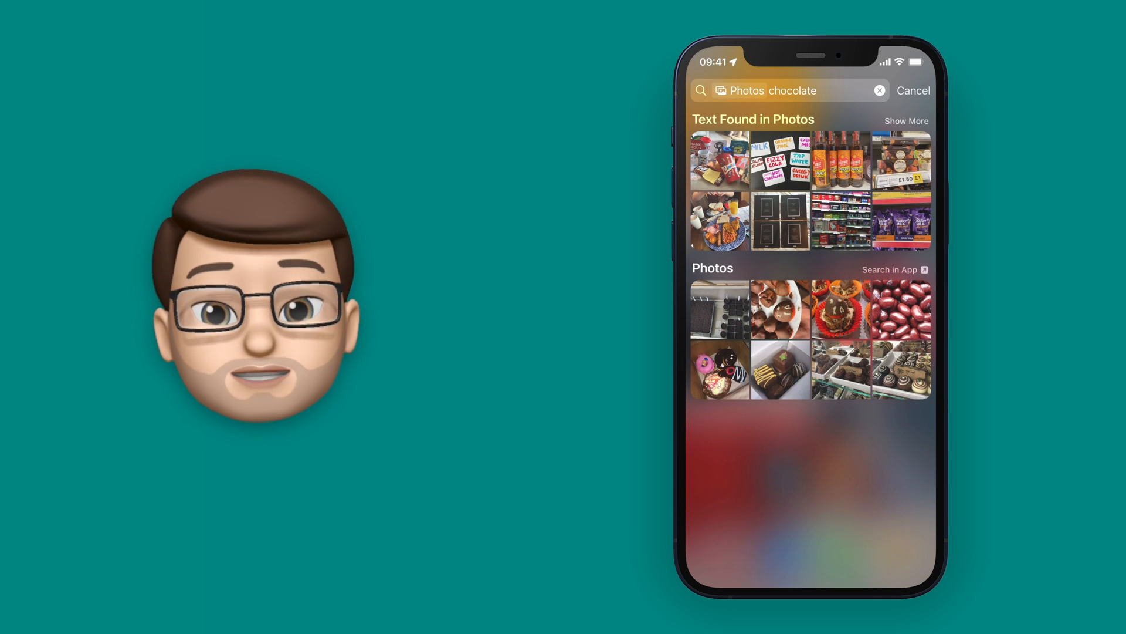
pyautogui.click(906, 119)
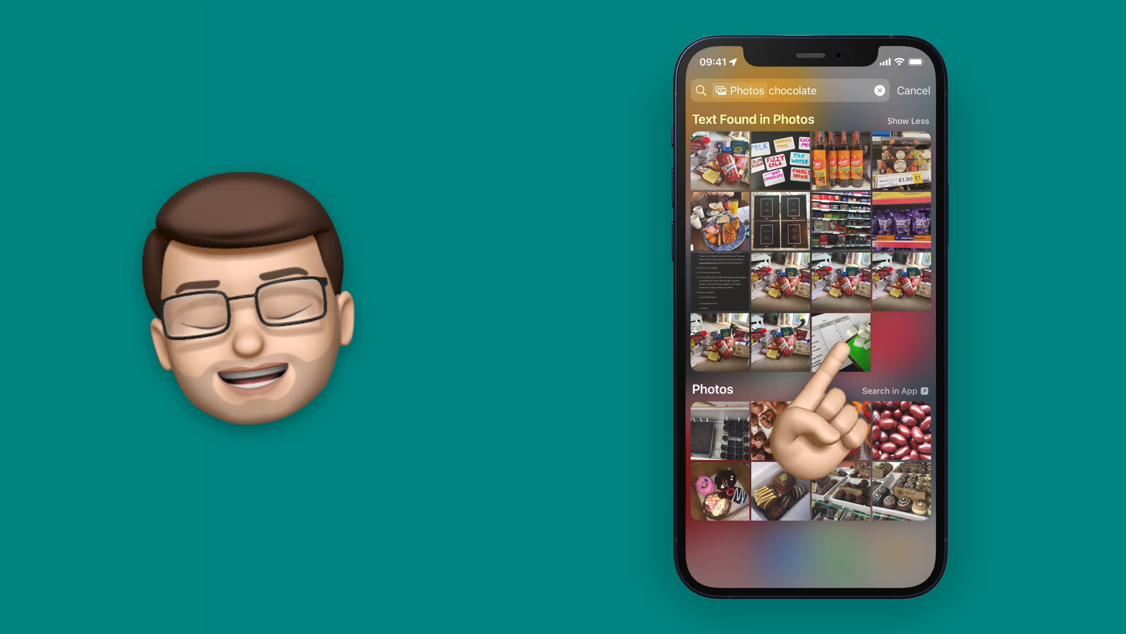
pyautogui.click(850, 345)
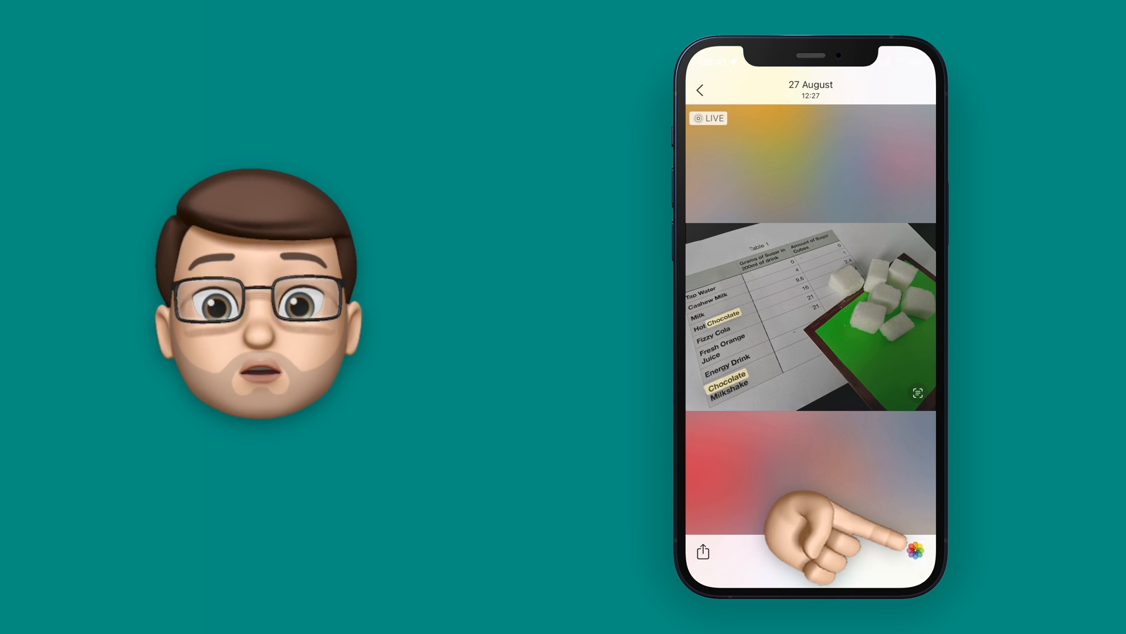